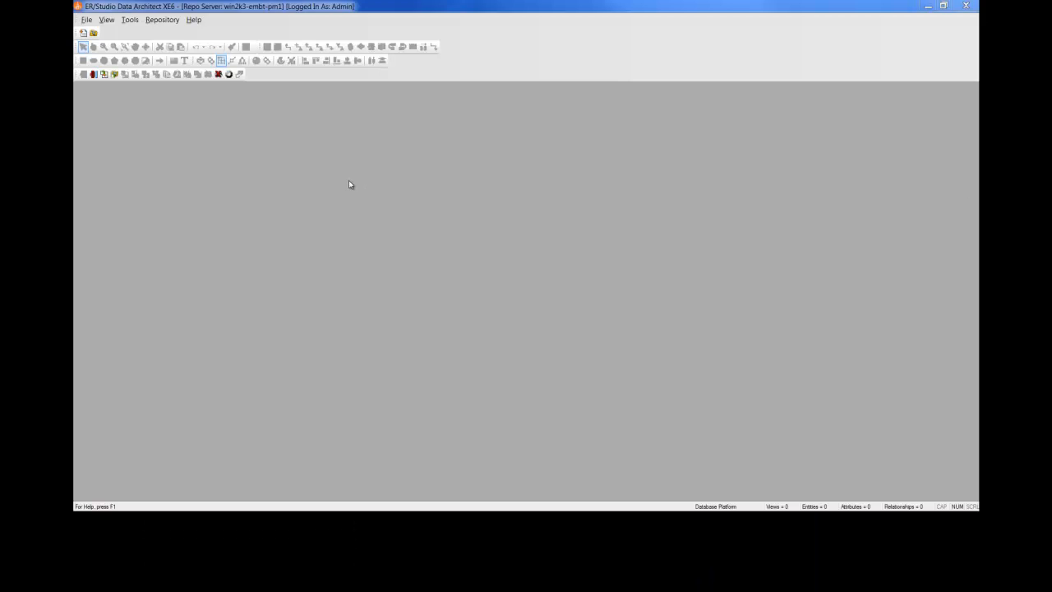
{"action": "mouse_move", "coordinate": [277, 177]}
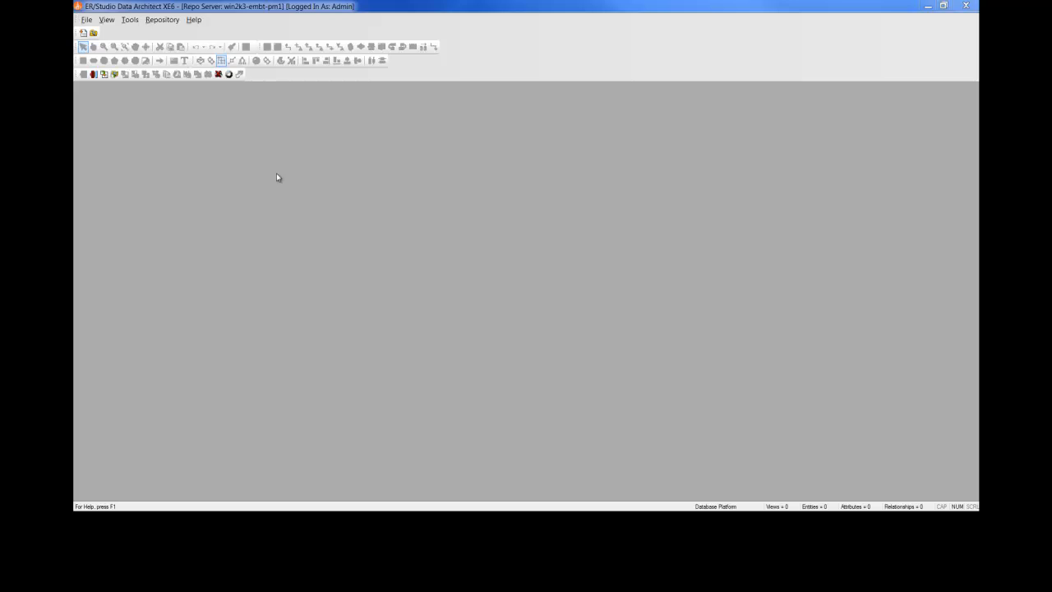
Launch the Reverse Engineer Wizard with a native MongoDB connection.
{"action": "left_click", "coordinate": [85, 20]}
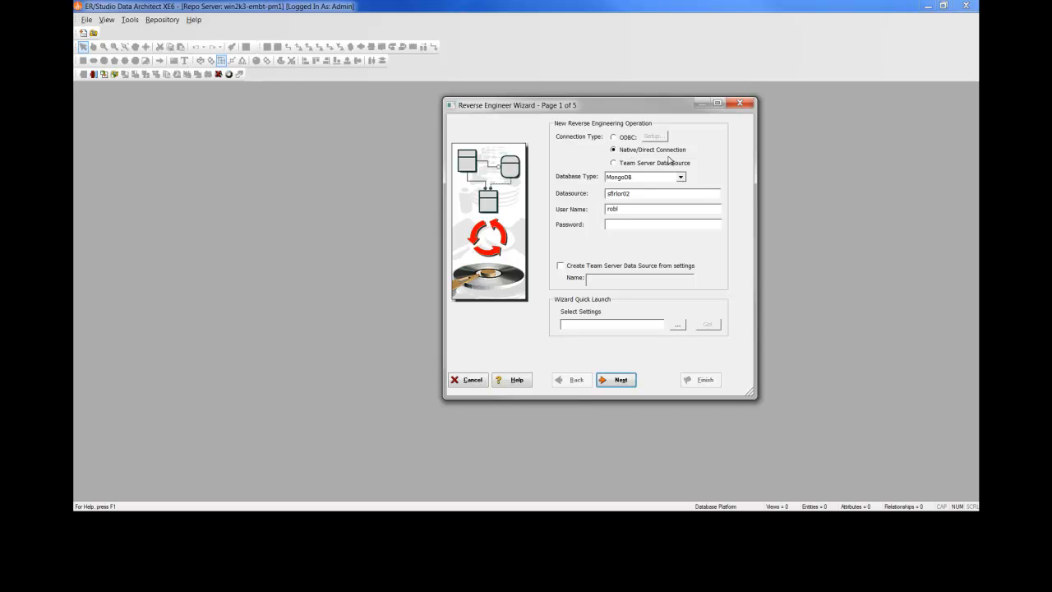
Enter the MongoDB login password and advance to wizard page 2.
{"action": "left_click", "coordinate": [680, 177]}
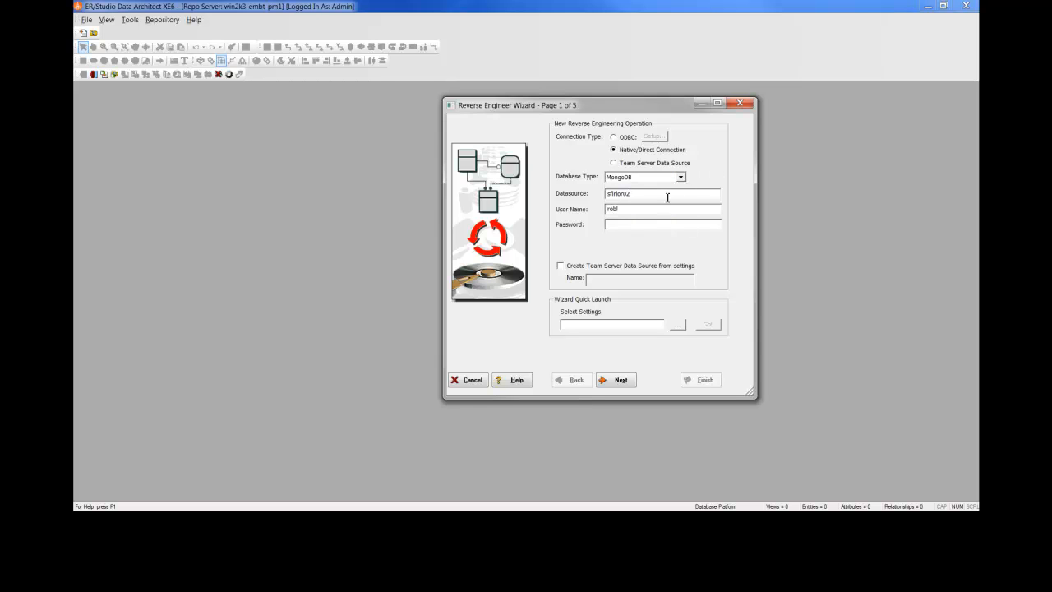
{"action": "left_click", "coordinate": [661, 224]}
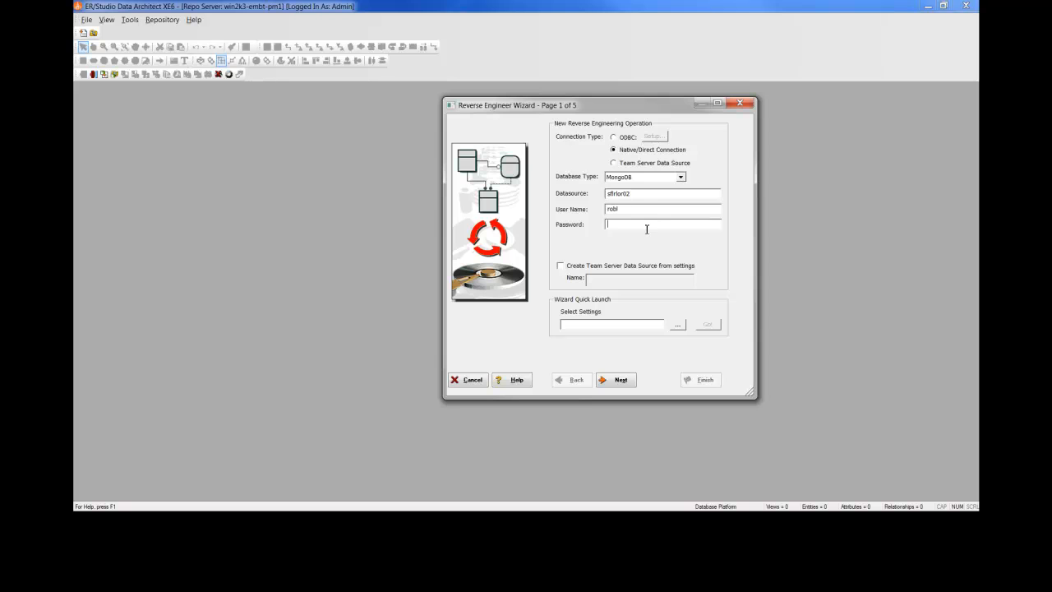
{"action": "type", "text": "****"}
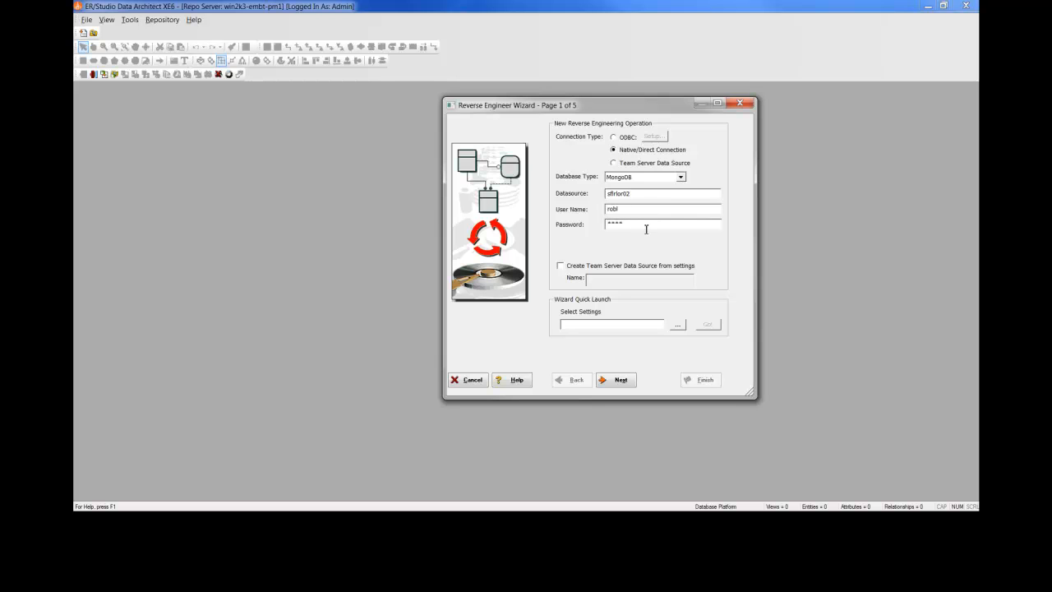
{"action": "left_click", "coordinate": [616, 379]}
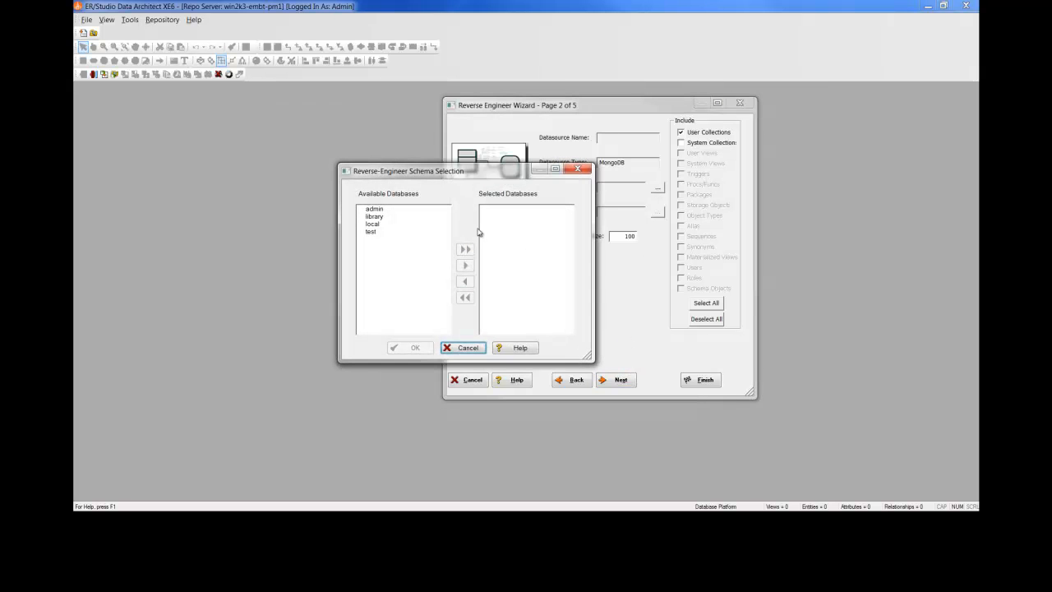
Add the 'library' database to the selection and advance to collection selection.
{"action": "left_click", "coordinate": [374, 216]}
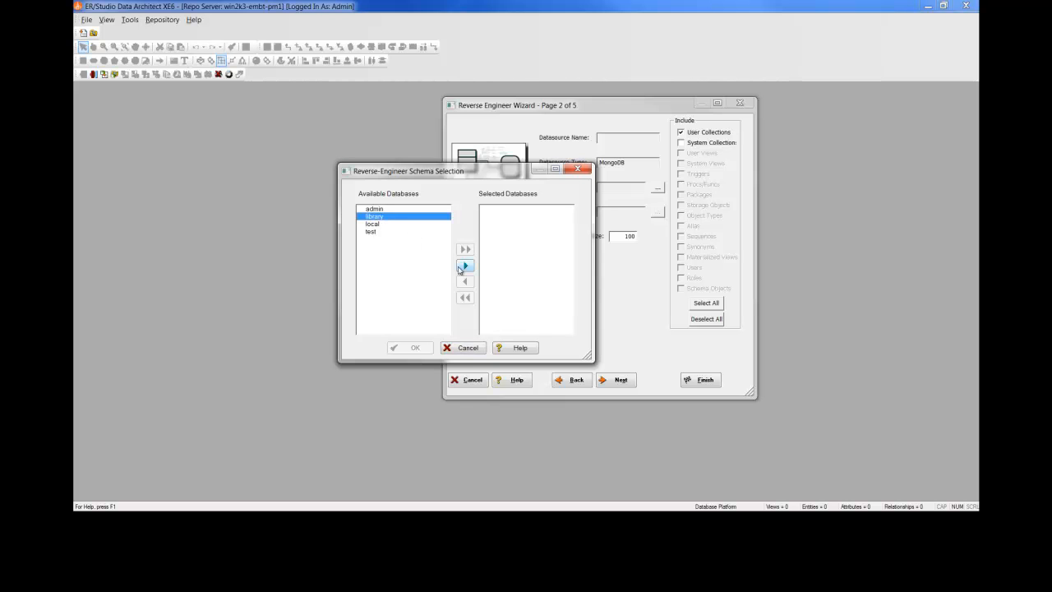
{"action": "left_click", "coordinate": [464, 265]}
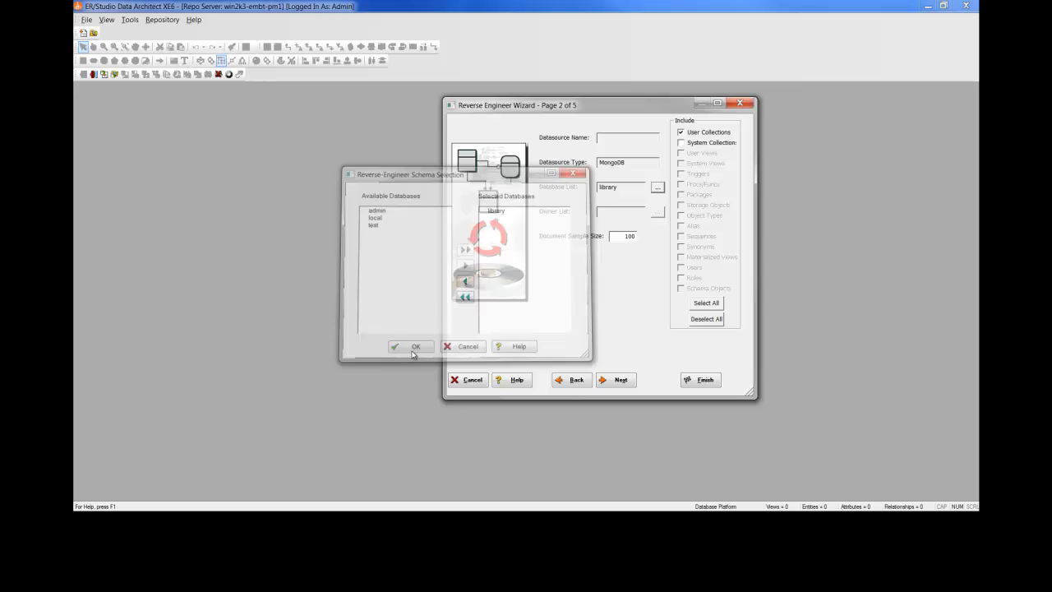
{"action": "left_click", "coordinate": [411, 346]}
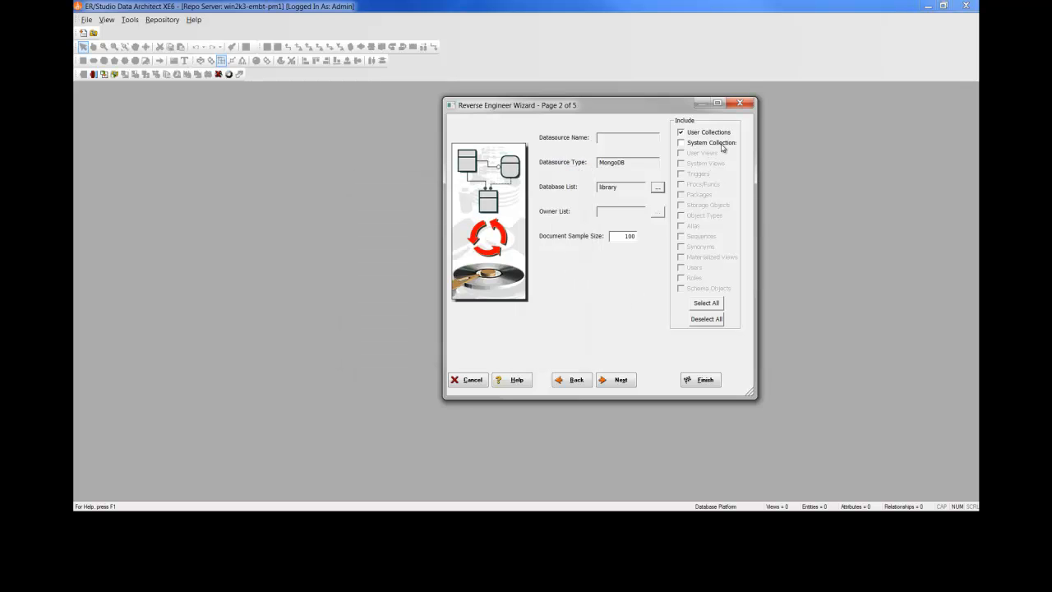
{"action": "mouse_move", "coordinate": [711, 153]}
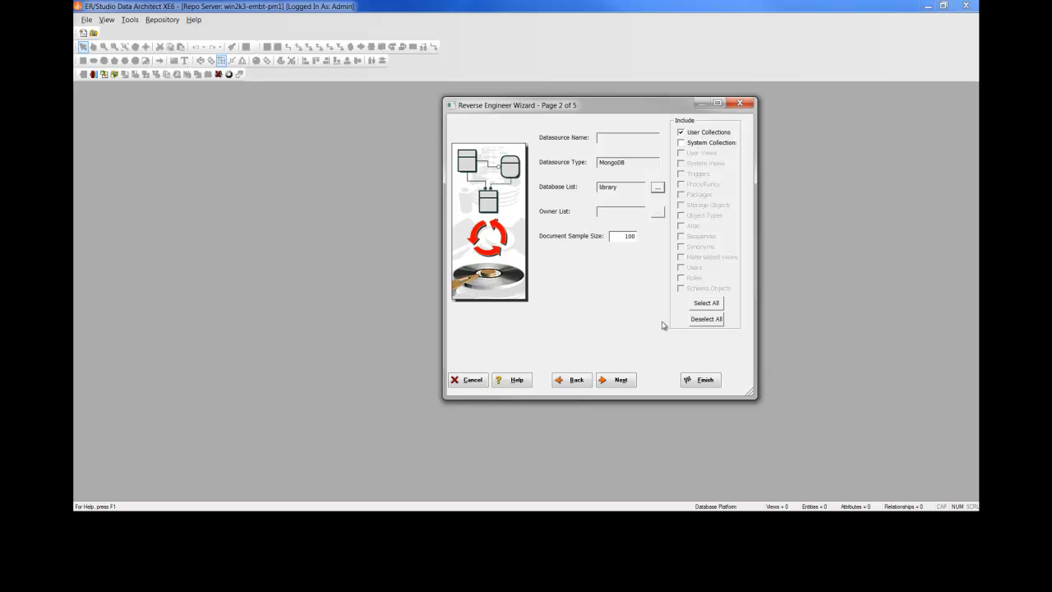
{"action": "left_click", "coordinate": [615, 379]}
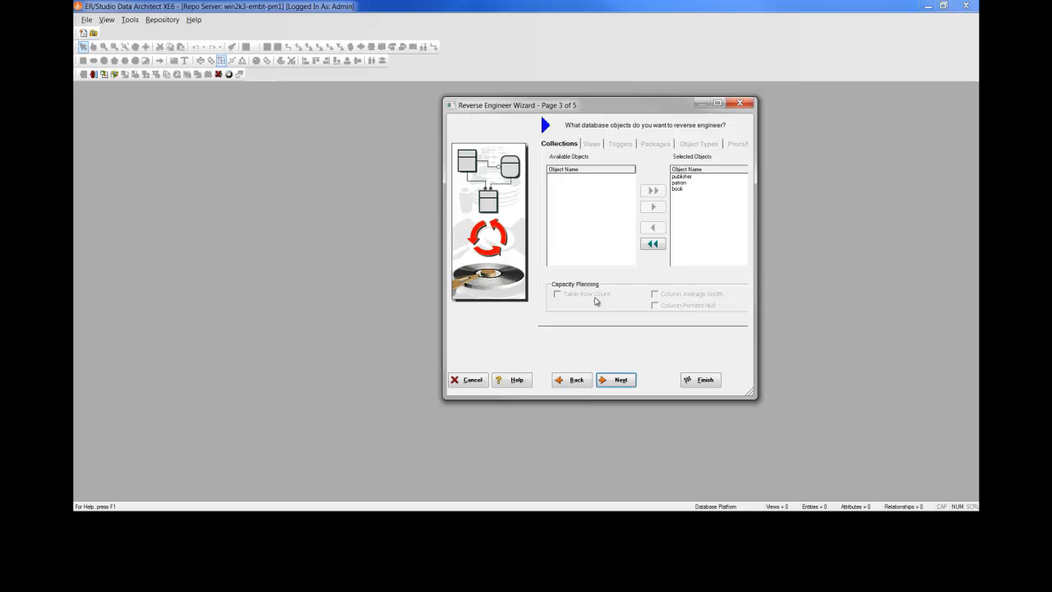
{"action": "mouse_move", "coordinate": [592, 231]}
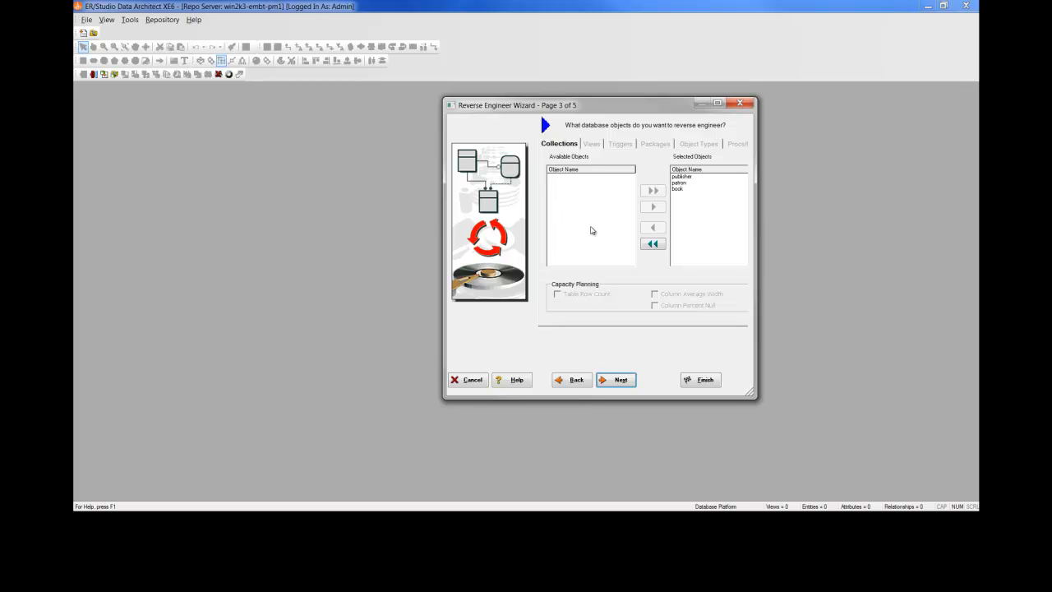
{"action": "mouse_move", "coordinate": [696, 184]}
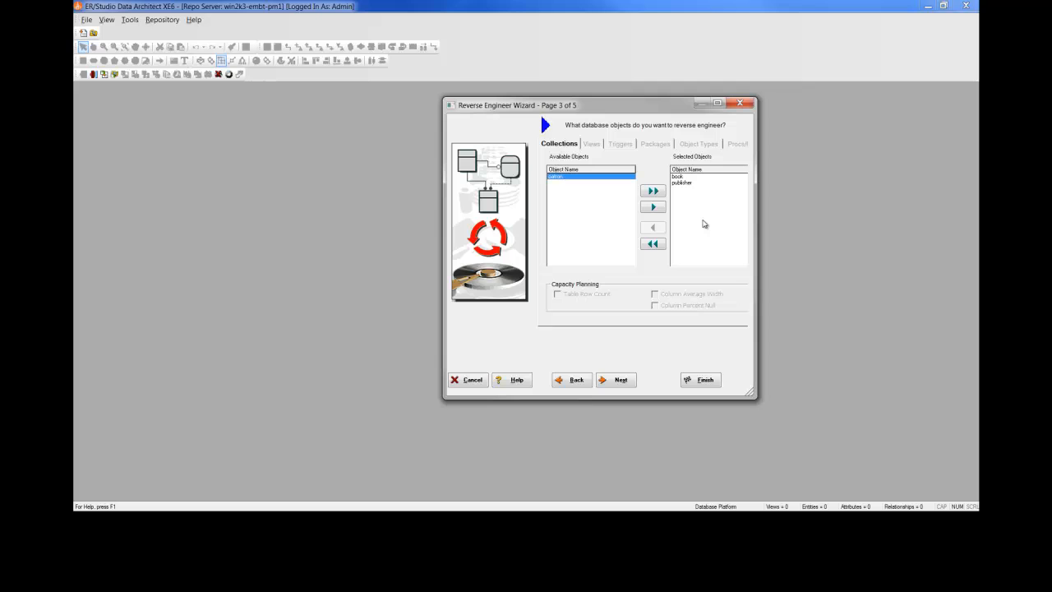
{"action": "mouse_move", "coordinate": [693, 224]}
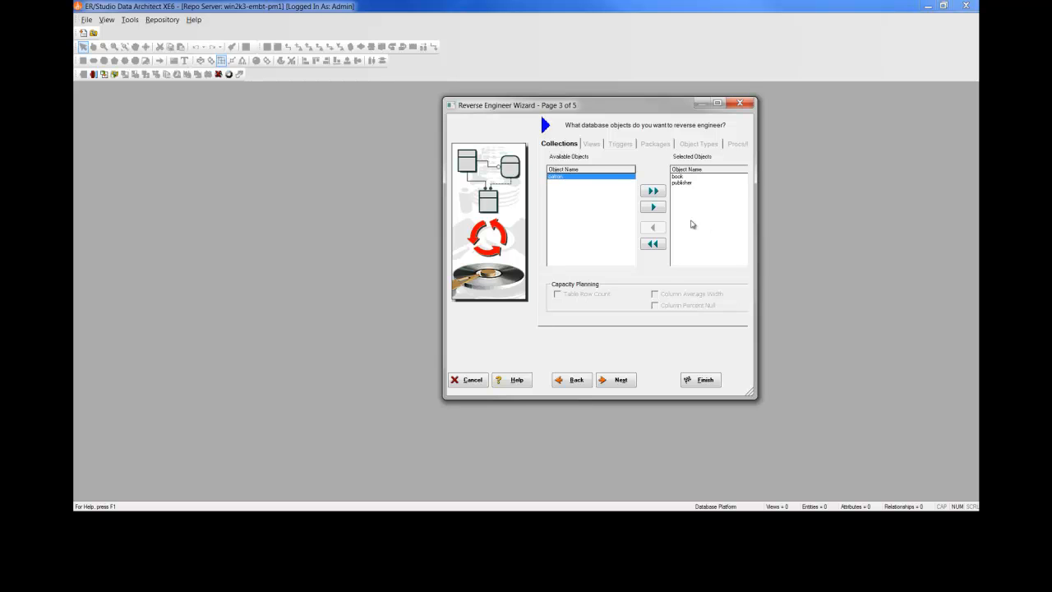
Return patron to Selected Objects alongside book and publisher, then advance to page 4.
{"action": "left_click", "coordinate": [652, 191]}
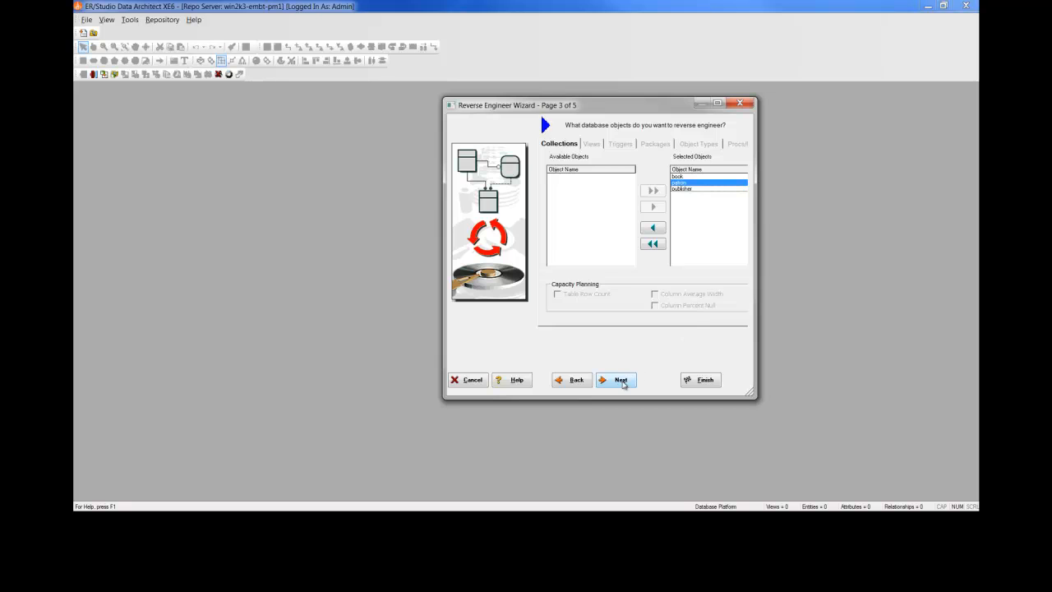
{"action": "left_click", "coordinate": [616, 380]}
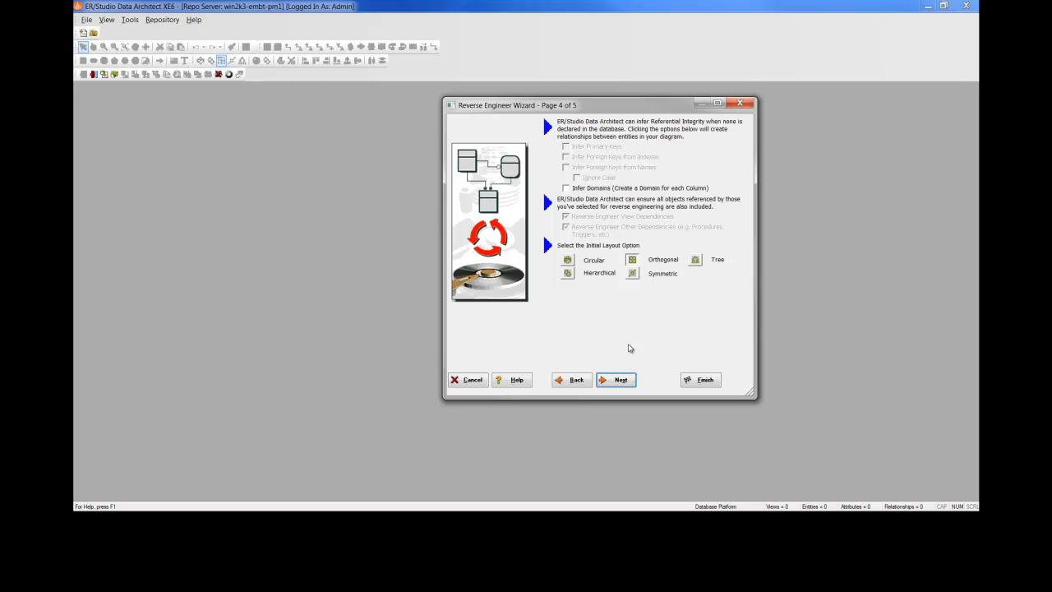
{"action": "mouse_move", "coordinate": [600, 197]}
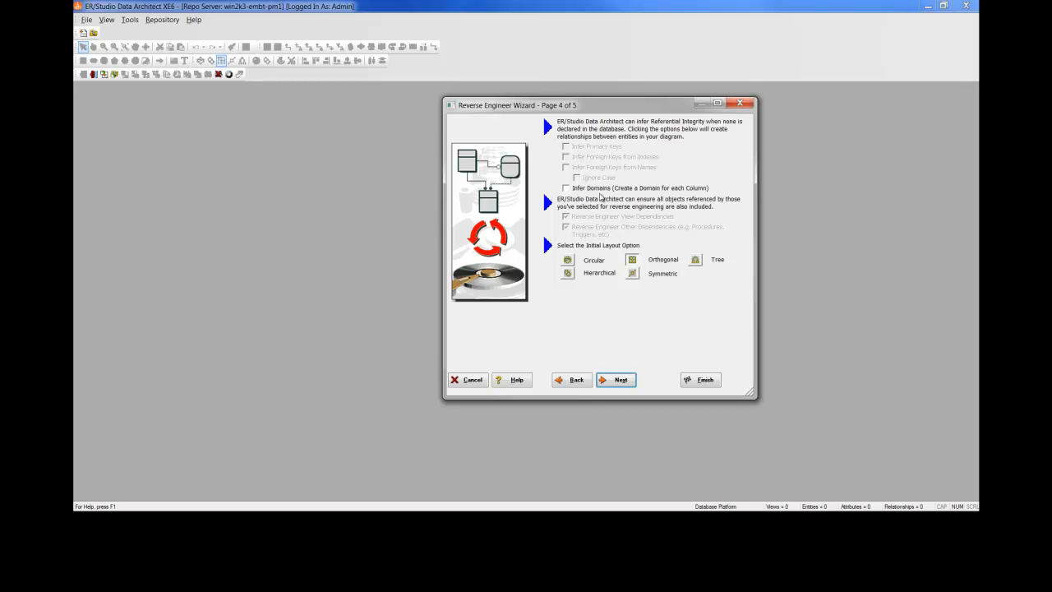
{"action": "mouse_move", "coordinate": [615, 259]}
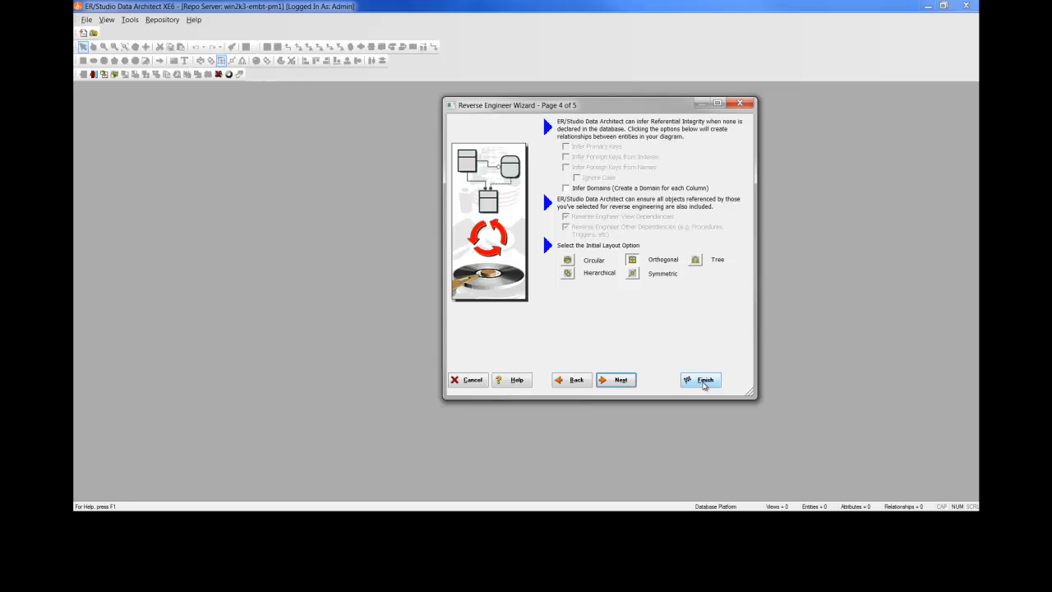
Finish the wizard with default options, generating five entities and five relationships.
{"action": "left_click", "coordinate": [701, 379]}
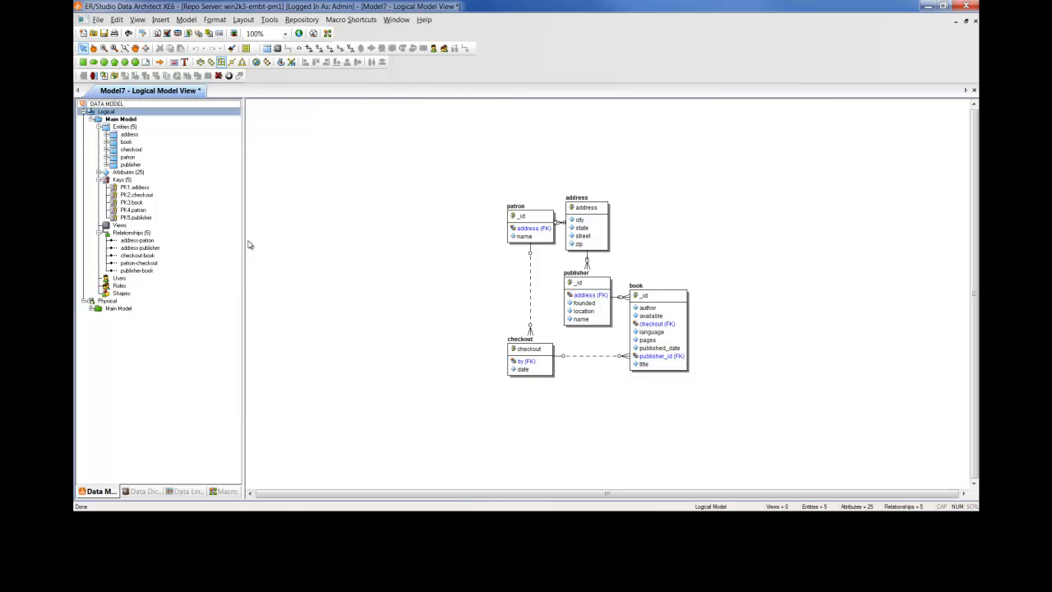
{"action": "mouse_move", "coordinate": [282, 238]}
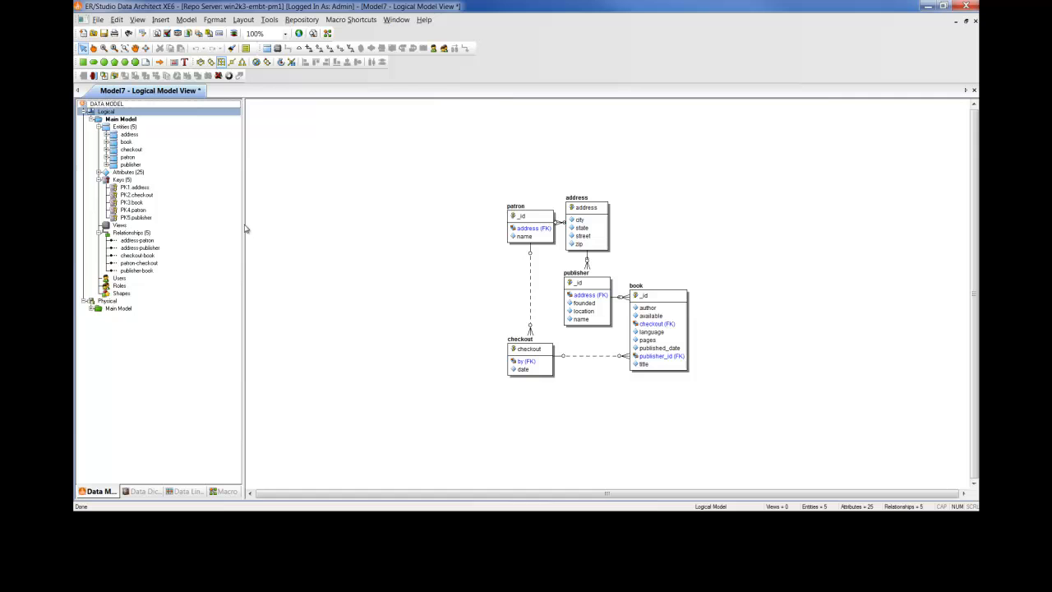
Open the physical Main Model diagram showing five MongoDB collections.
{"action": "left_click", "coordinate": [85, 119]}
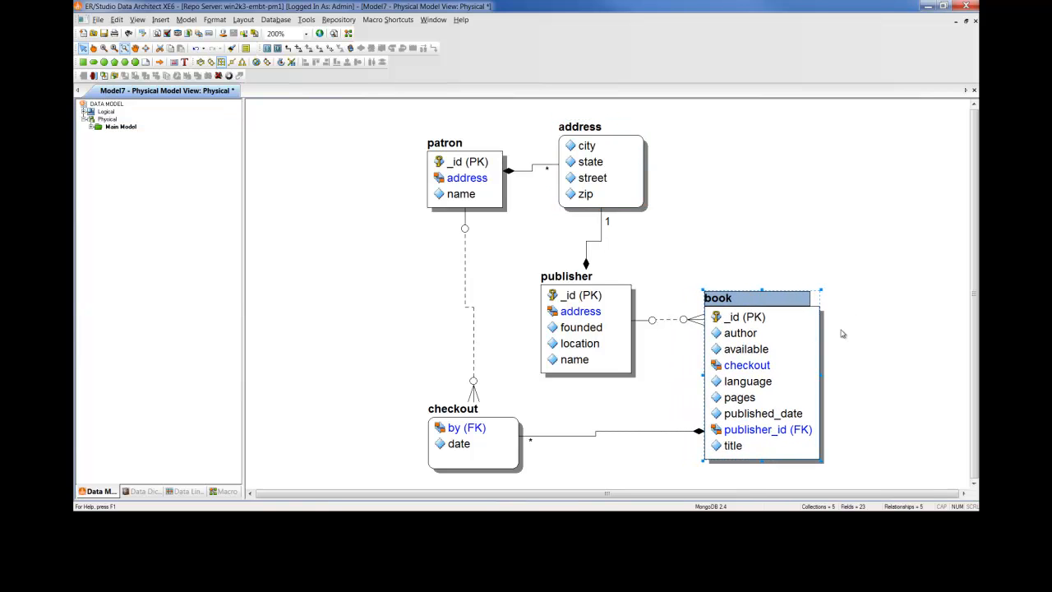
{"action": "mouse_move", "coordinate": [858, 255]}
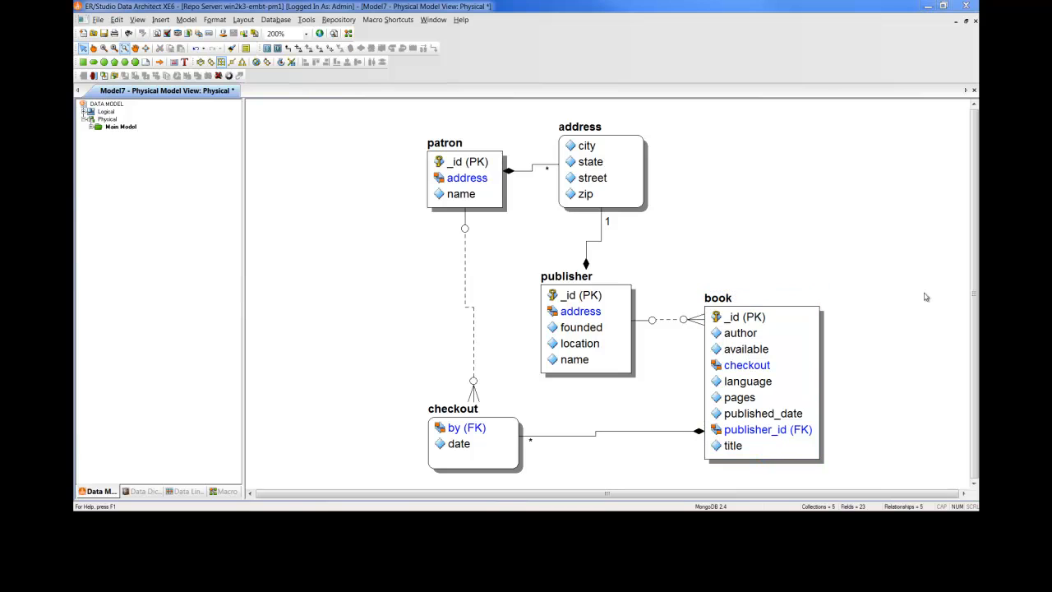
{"action": "mouse_move", "coordinate": [934, 292]}
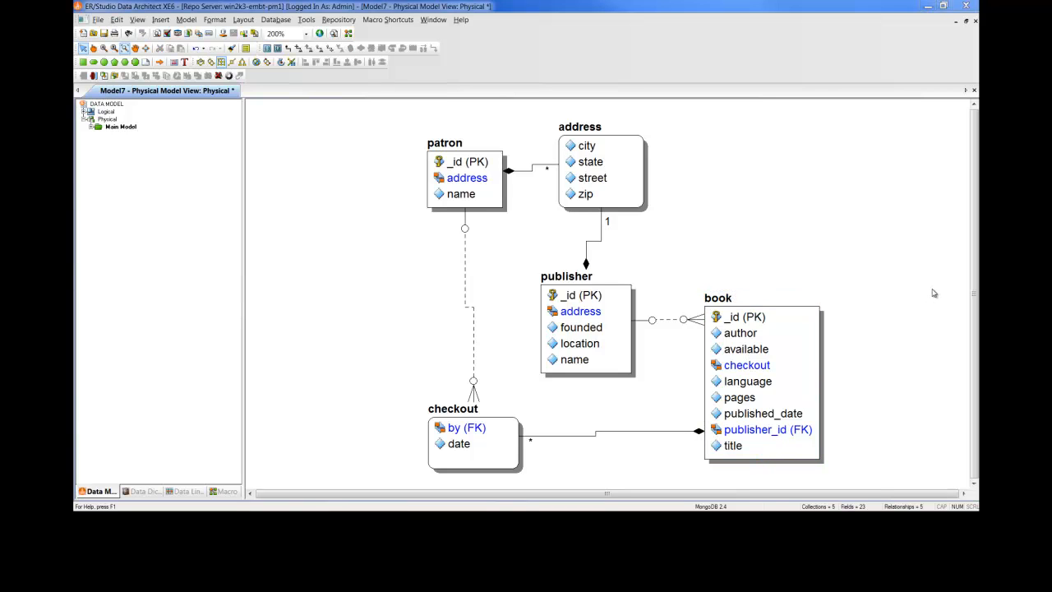
{"action": "left_click", "coordinate": [581, 126]}
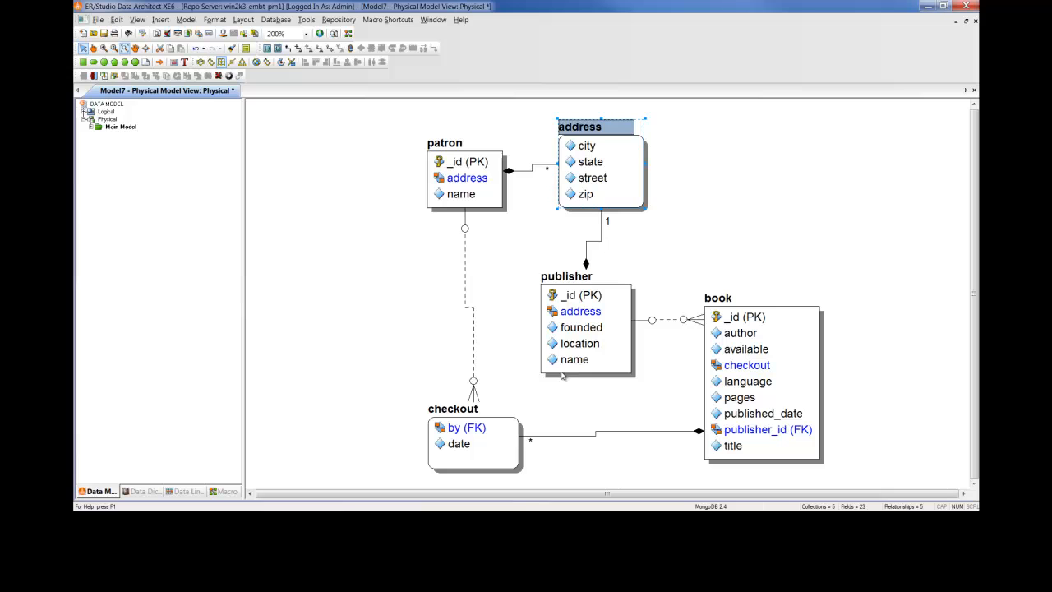
{"action": "left_click", "coordinate": [464, 409]}
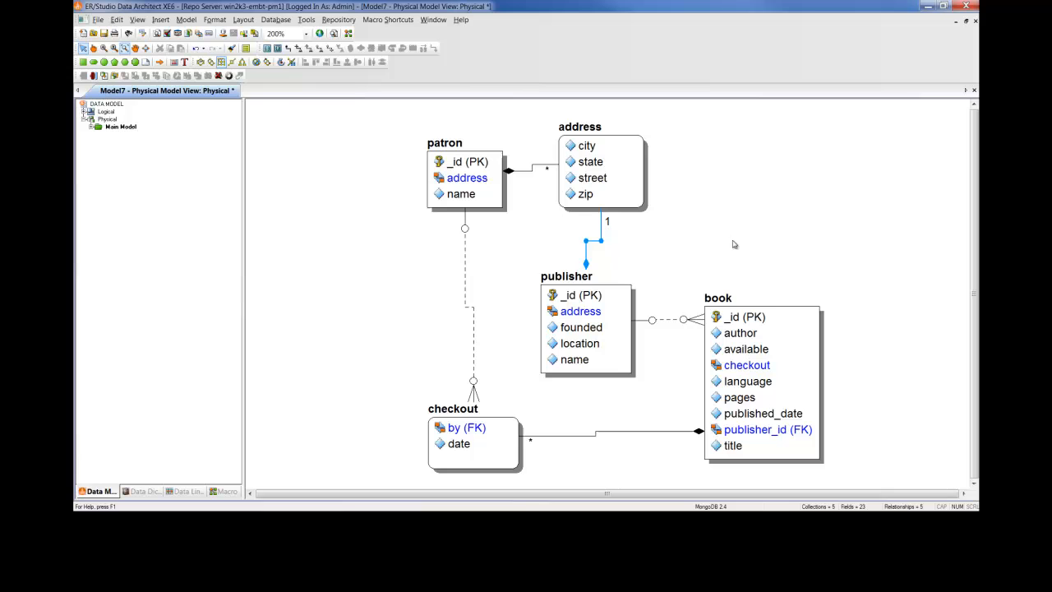
{"action": "left_click", "coordinate": [460, 142]}
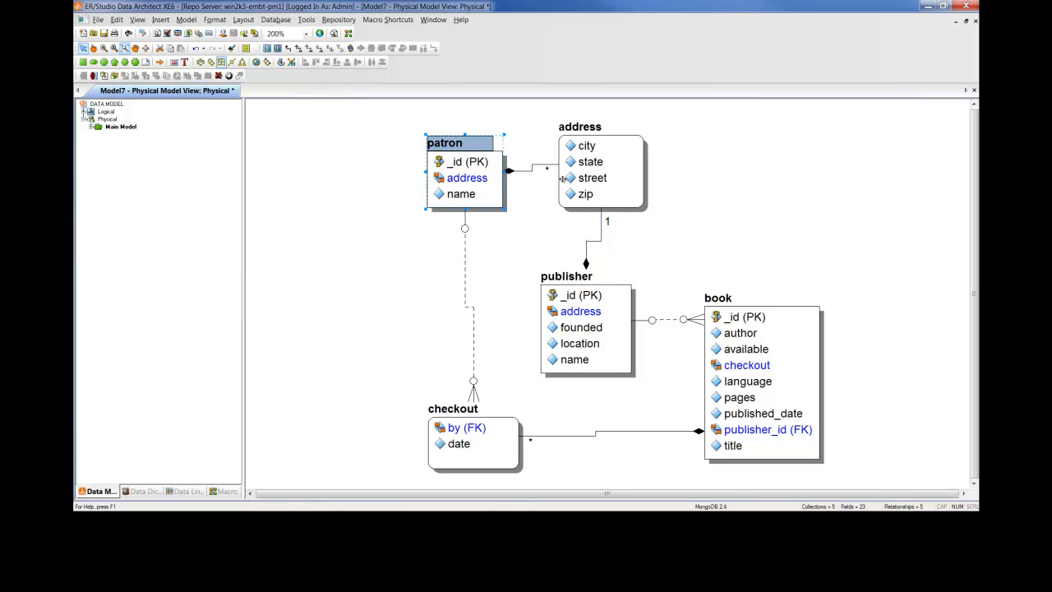
{"action": "left_click", "coordinate": [589, 126]}
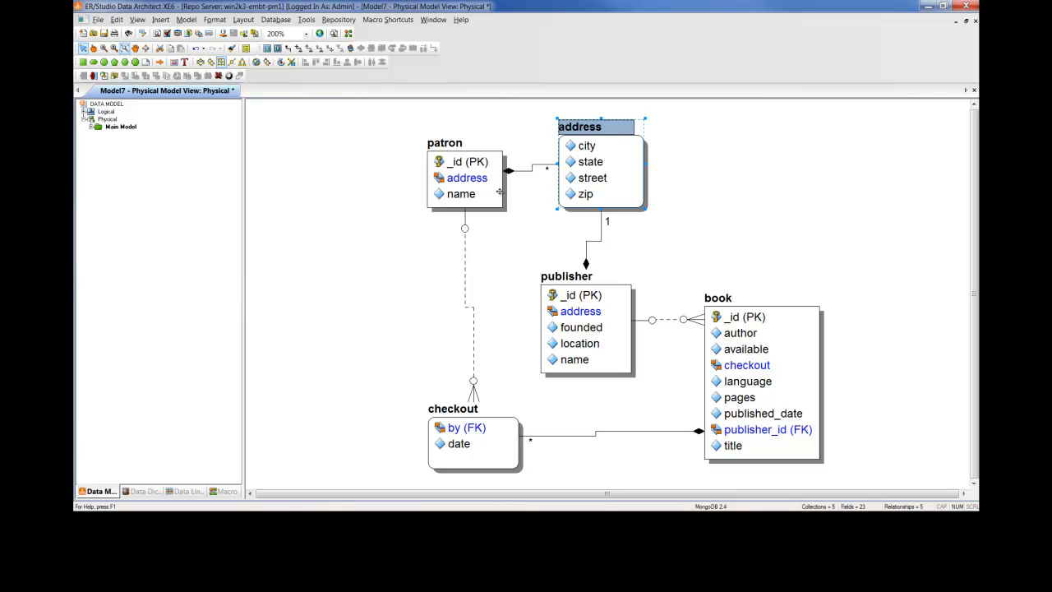
{"action": "left_click", "coordinate": [446, 142]}
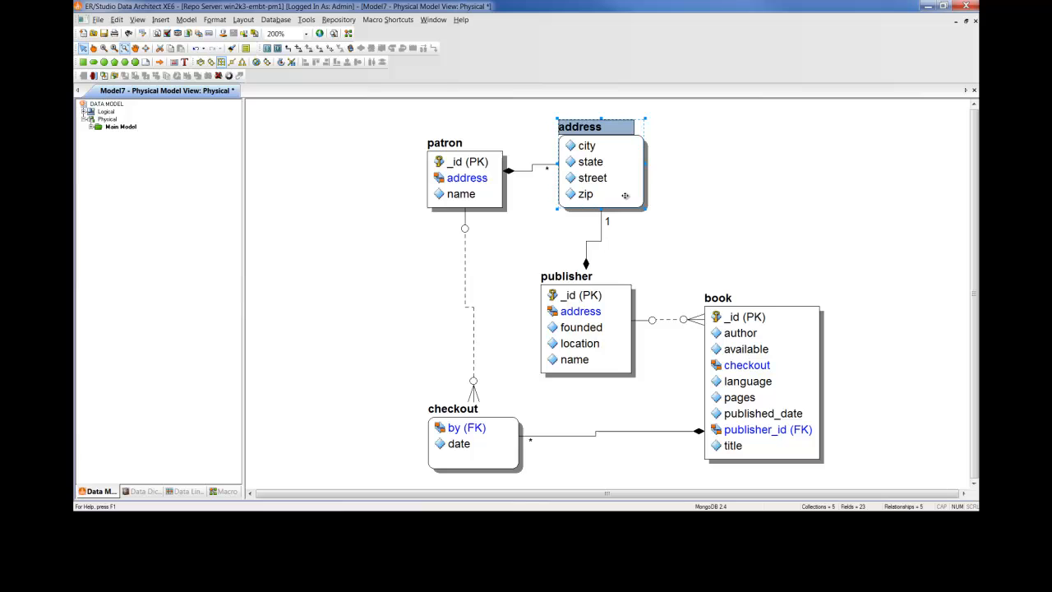
{"action": "mouse_move", "coordinate": [623, 186]}
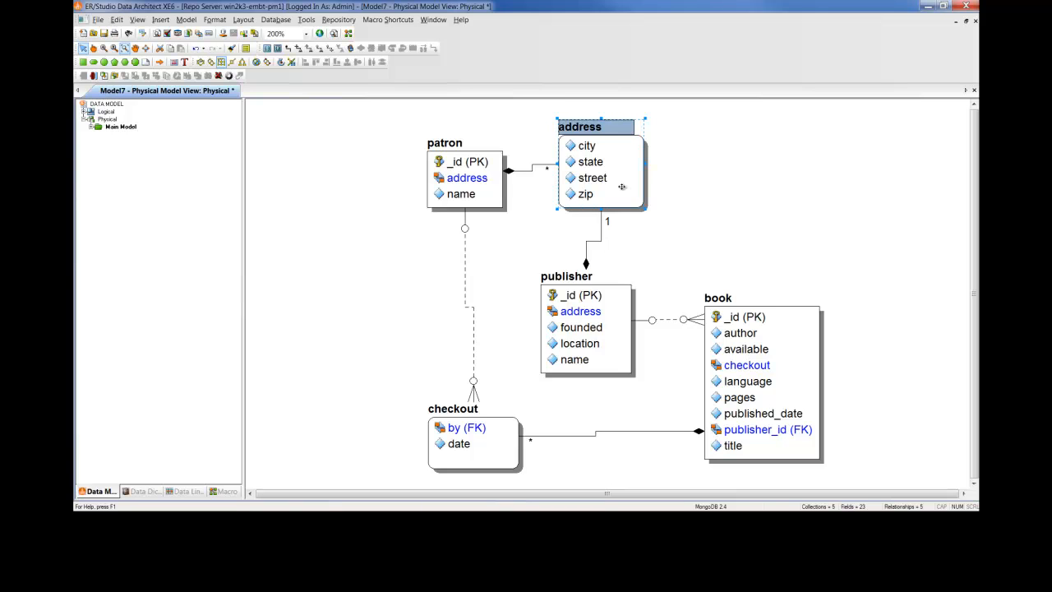
{"action": "mouse_move", "coordinate": [549, 170]}
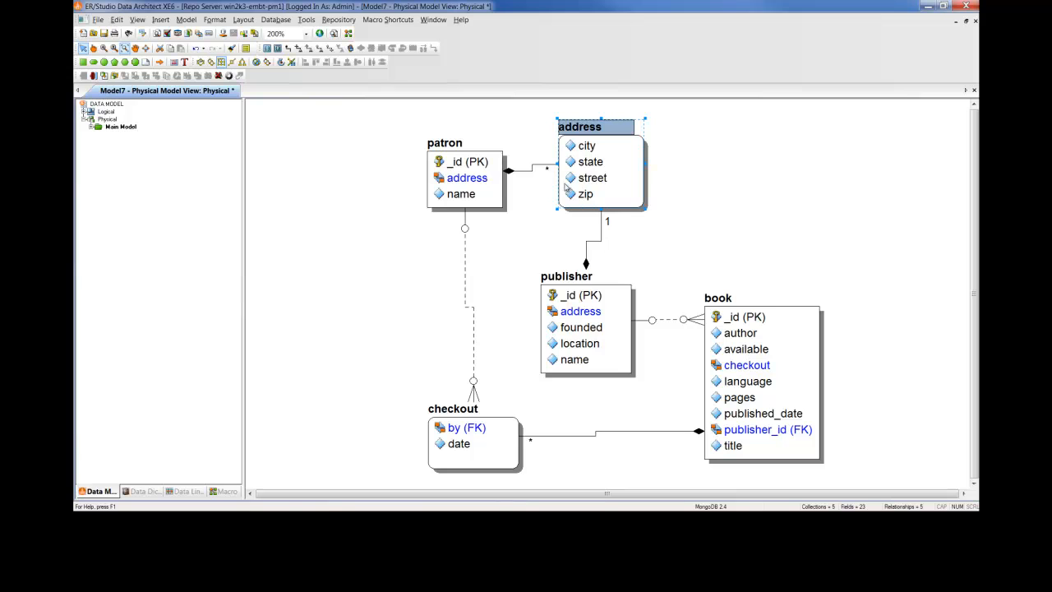
{"action": "mouse_move", "coordinate": [543, 202]}
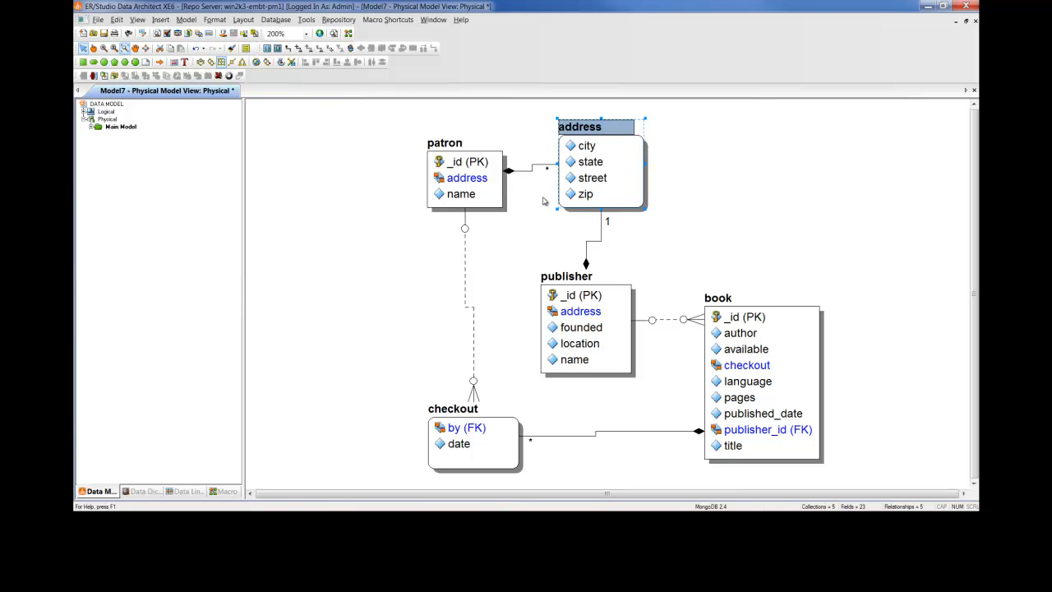
{"action": "left_click", "coordinate": [566, 276]}
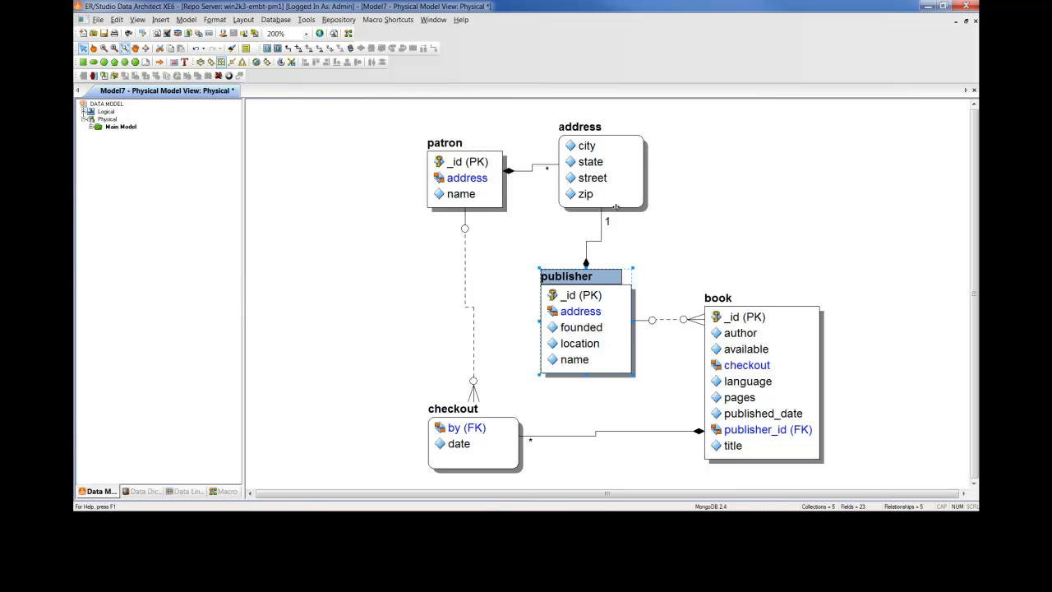
{"action": "left_click", "coordinate": [582, 127]}
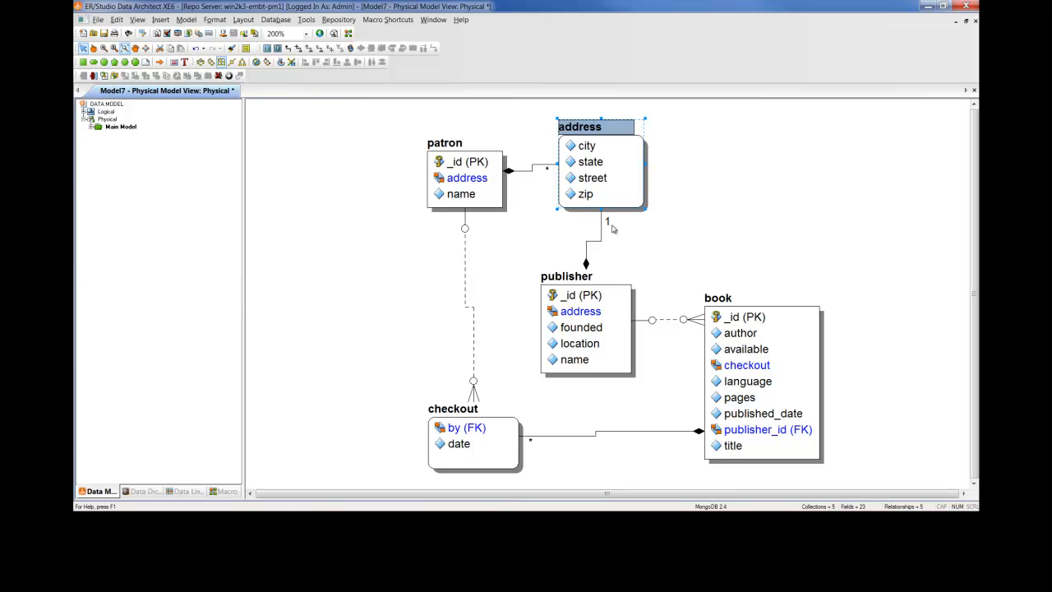
{"action": "mouse_move", "coordinate": [612, 228]}
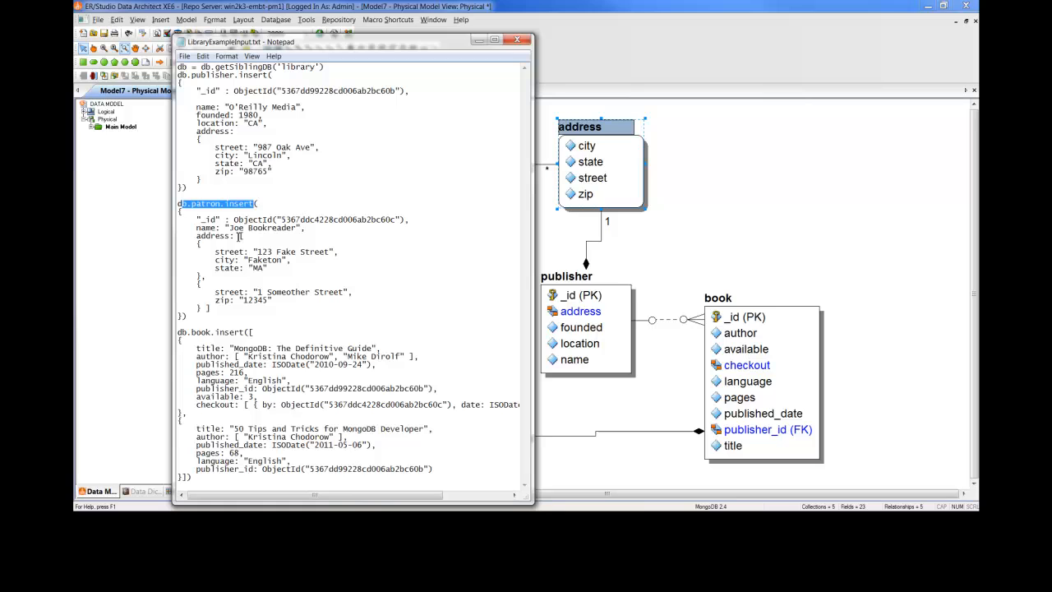
Highlight patron insert and the publisher's address, street, city, state and zip in LibraryExampleInput.txt.
{"action": "double_click", "coordinate": [212, 236]}
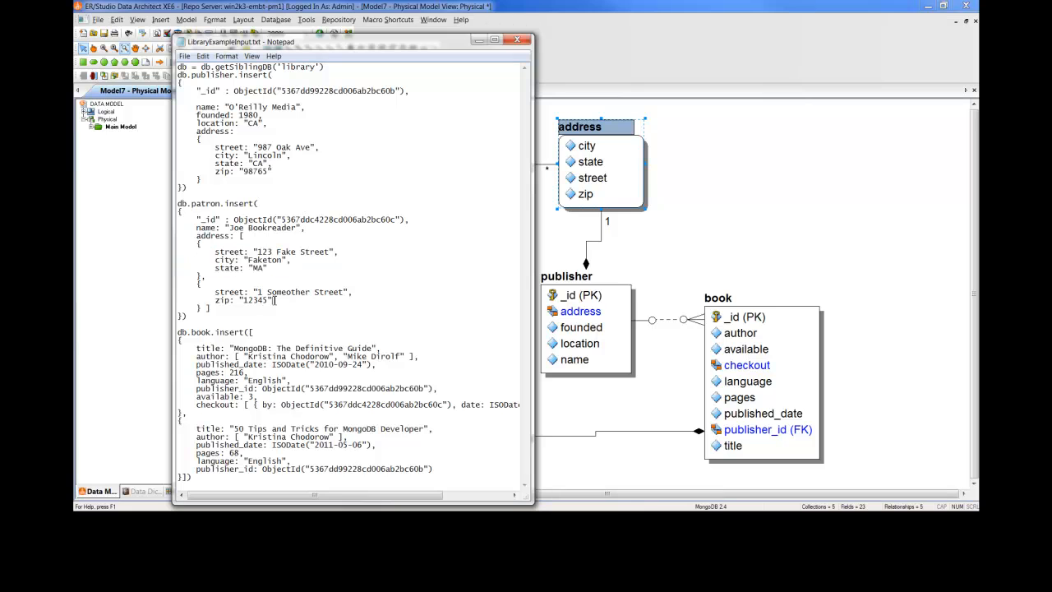
{"action": "left_click_drag", "start_coordinate": [215, 292], "coordinate": [267, 300]}
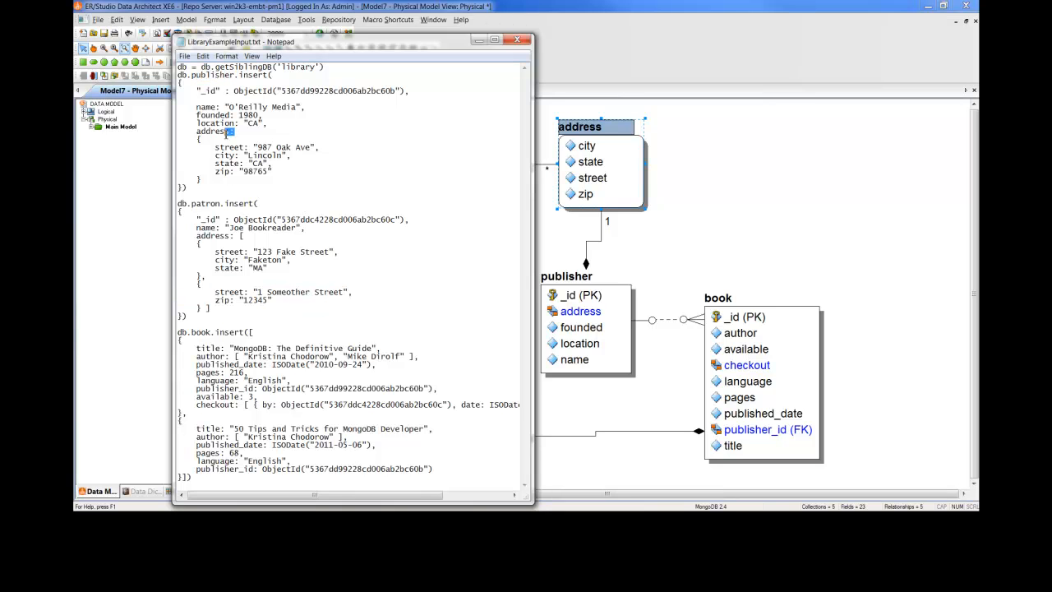
{"action": "left_click_drag", "start_coordinate": [243, 156], "coordinate": [272, 171]}
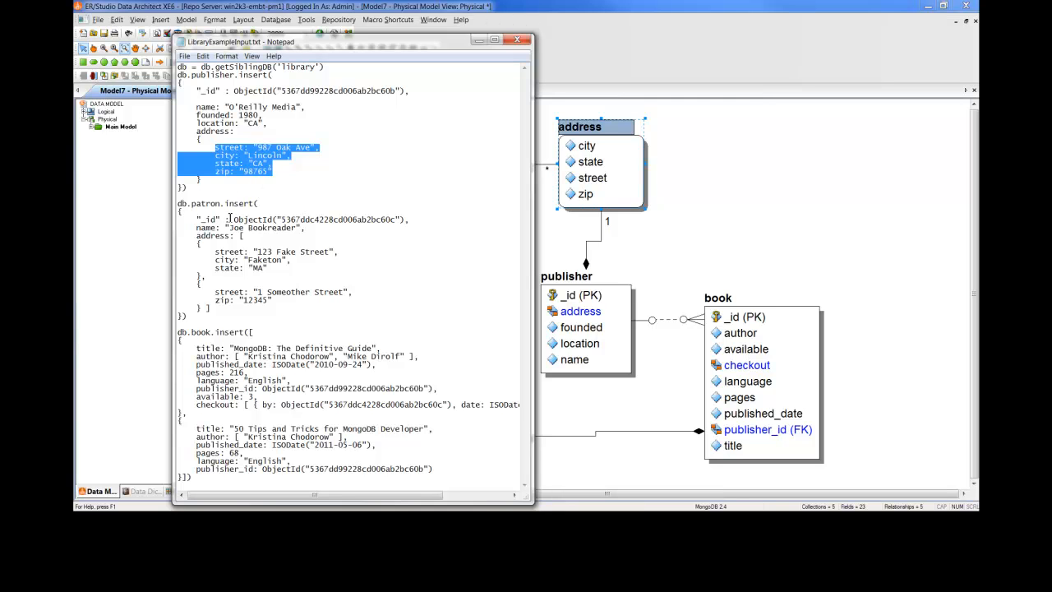
{"action": "left_click", "coordinate": [241, 236]}
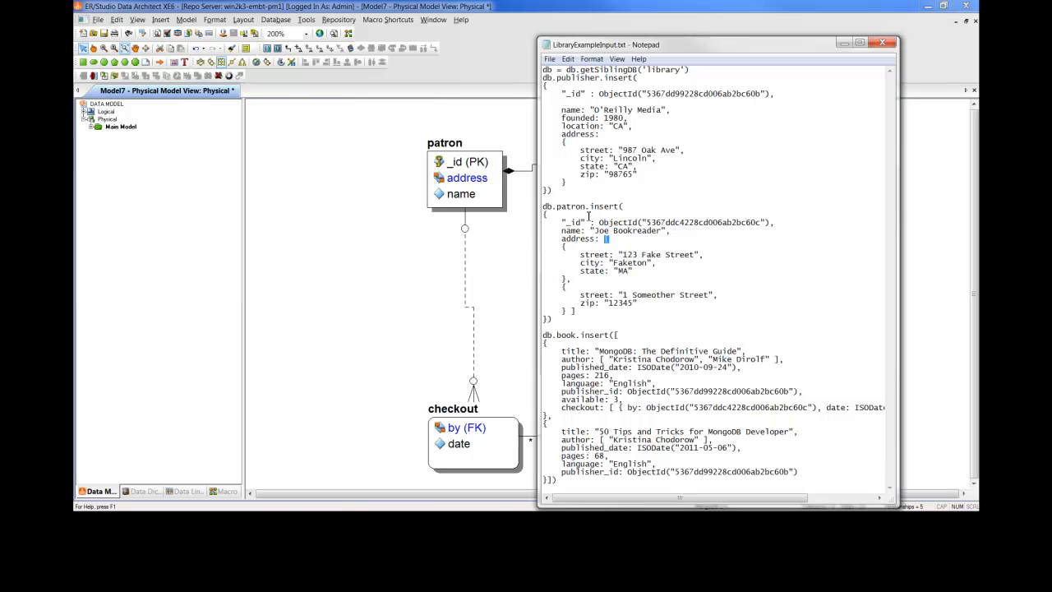
{"action": "mouse_move", "coordinate": [714, 171]}
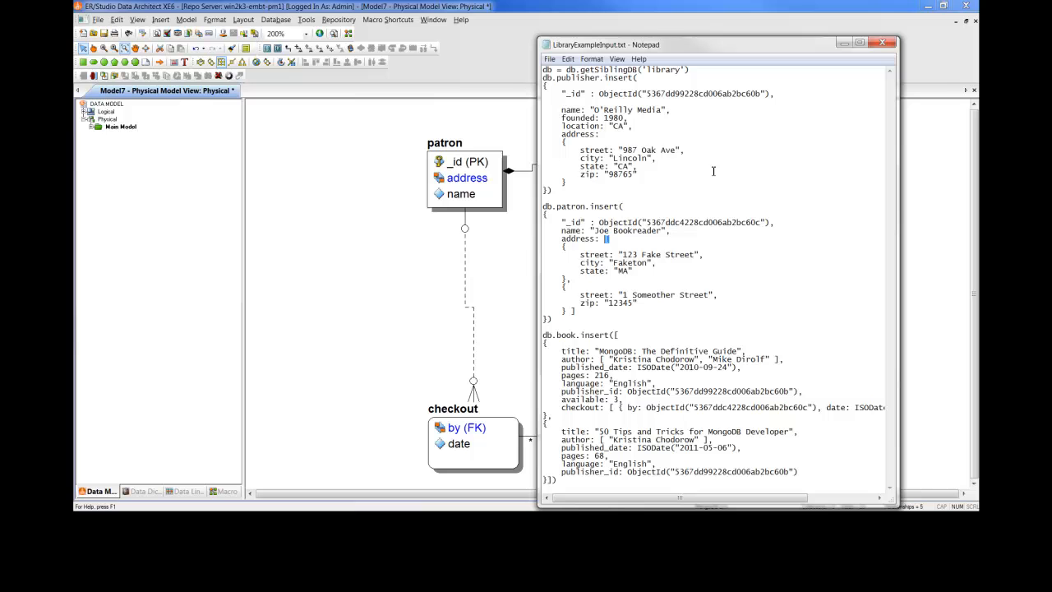
{"action": "mouse_move", "coordinate": [720, 167]}
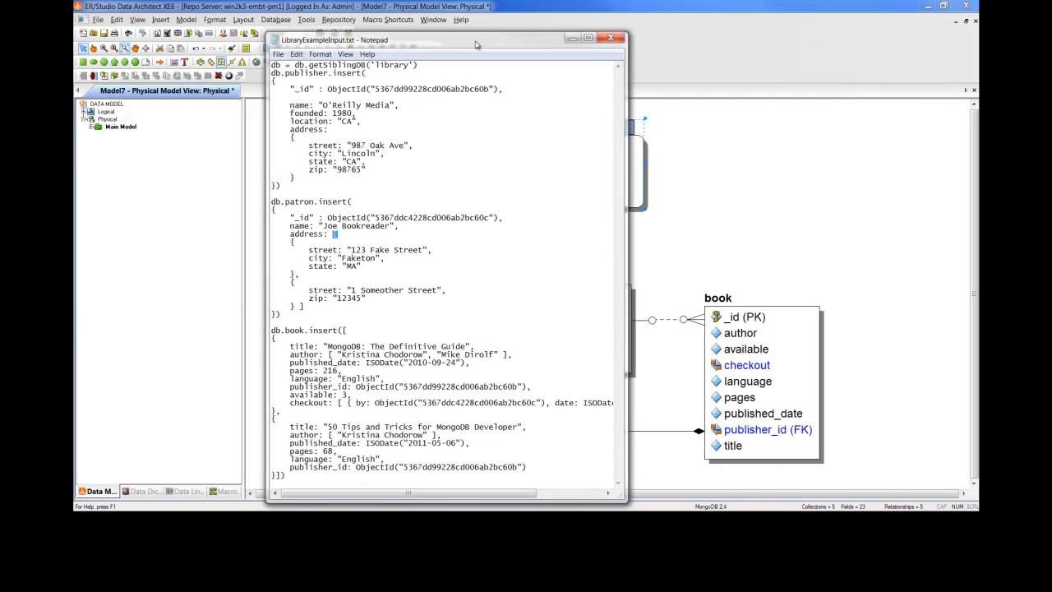
Move Notepad beside the book collection and highlight book.insert and its publisher_id field.
{"action": "left_click_drag", "start_coordinate": [475, 39], "coordinate": [370, 36]}
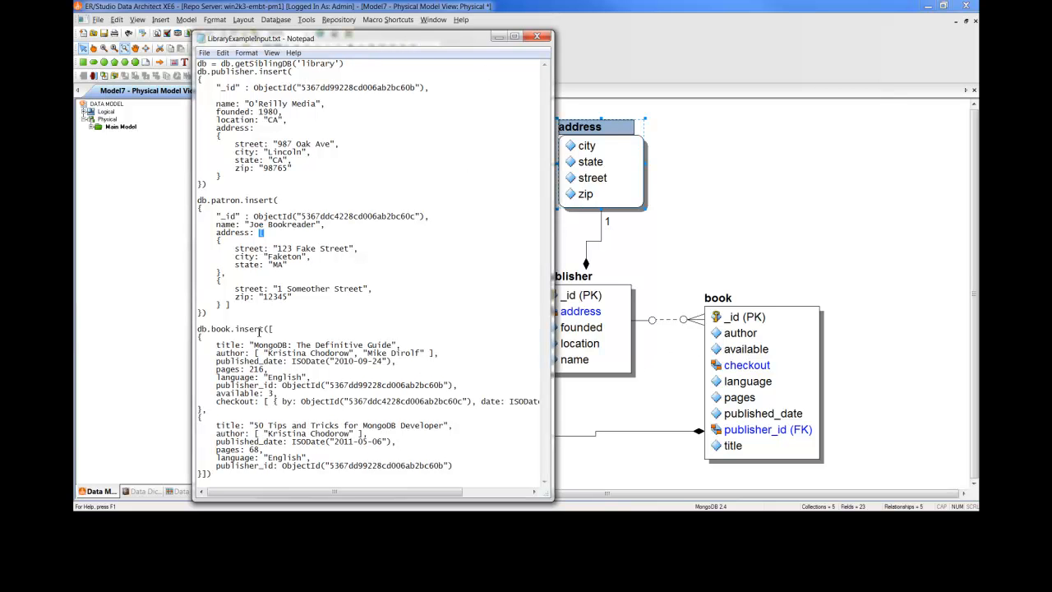
{"action": "double_click", "coordinate": [238, 328]}
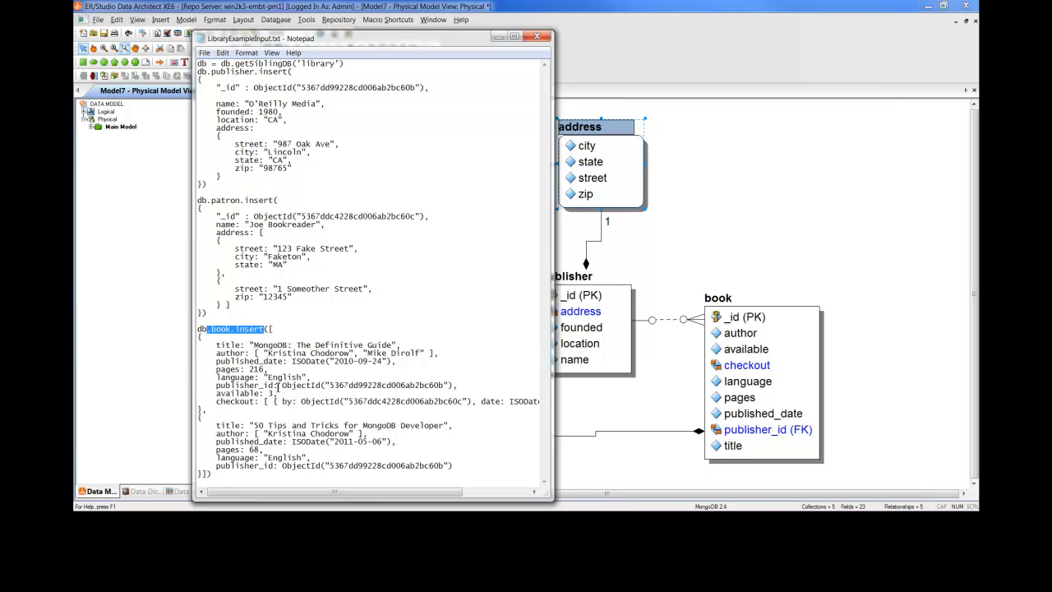
{"action": "double_click", "coordinate": [247, 385]}
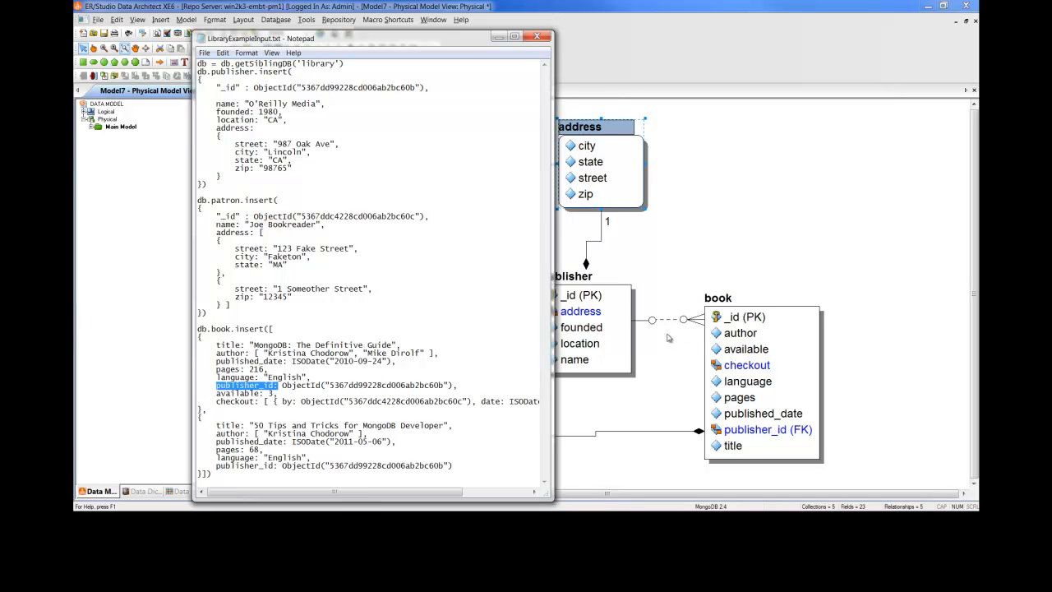
{"action": "mouse_move", "coordinate": [672, 348]}
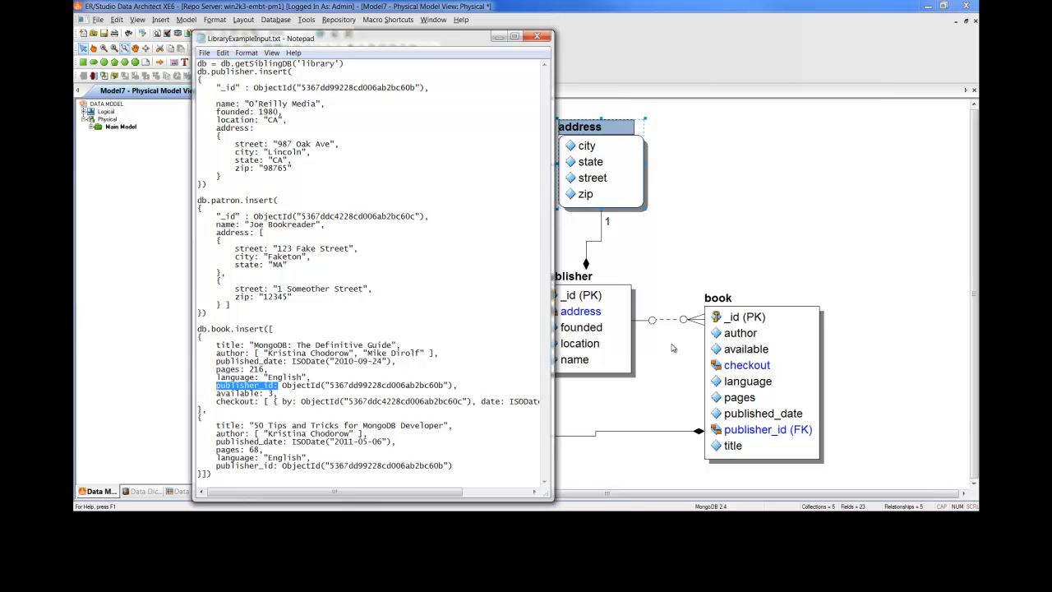
{"action": "mouse_move", "coordinate": [688, 332]}
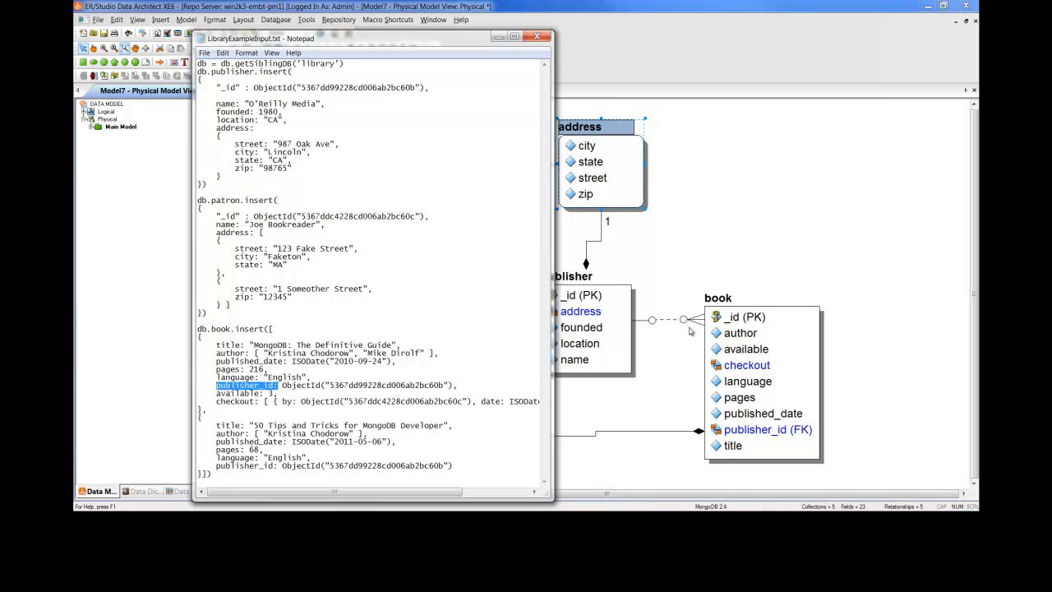